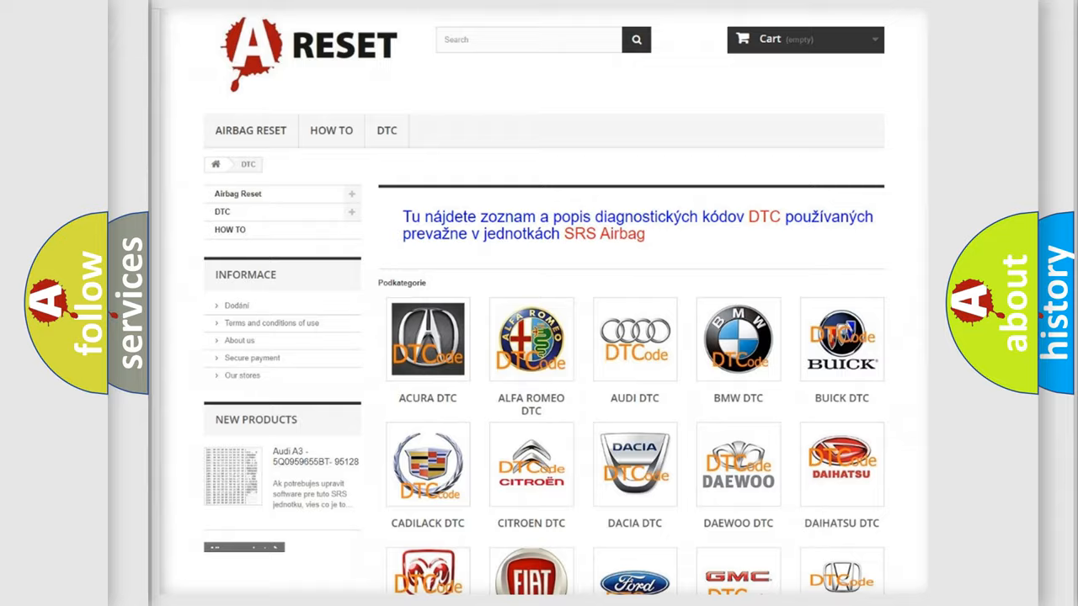
Step: Scroll the DTC category page down until the LEXUS DTC tile appears
scroll("down", 3)
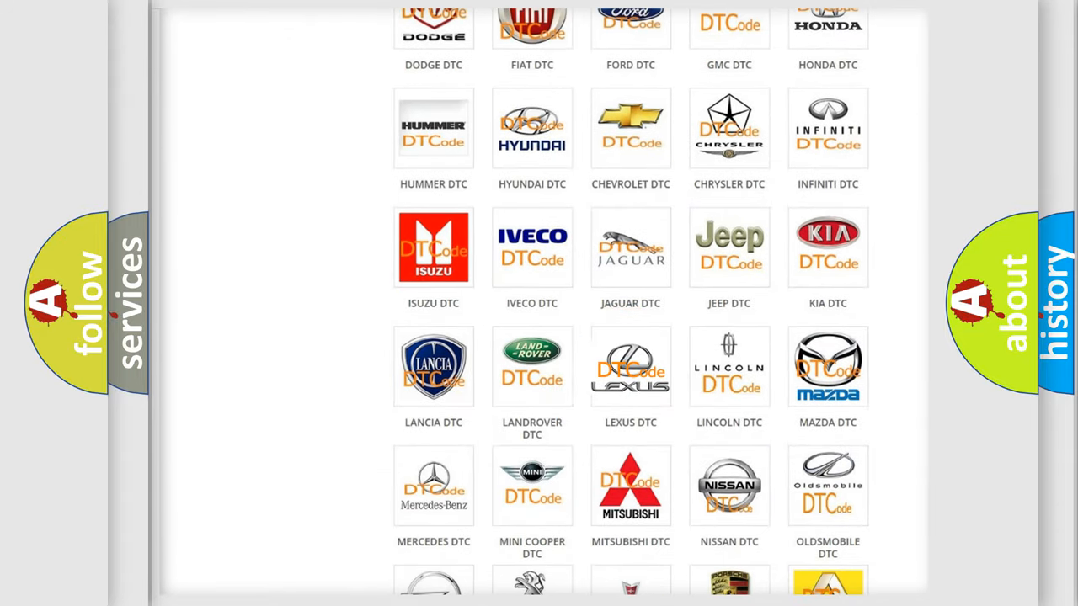
Step: Open the LEXUS DTC page, browse its diagnostic code grid, and return to the top
left_click(630, 367)
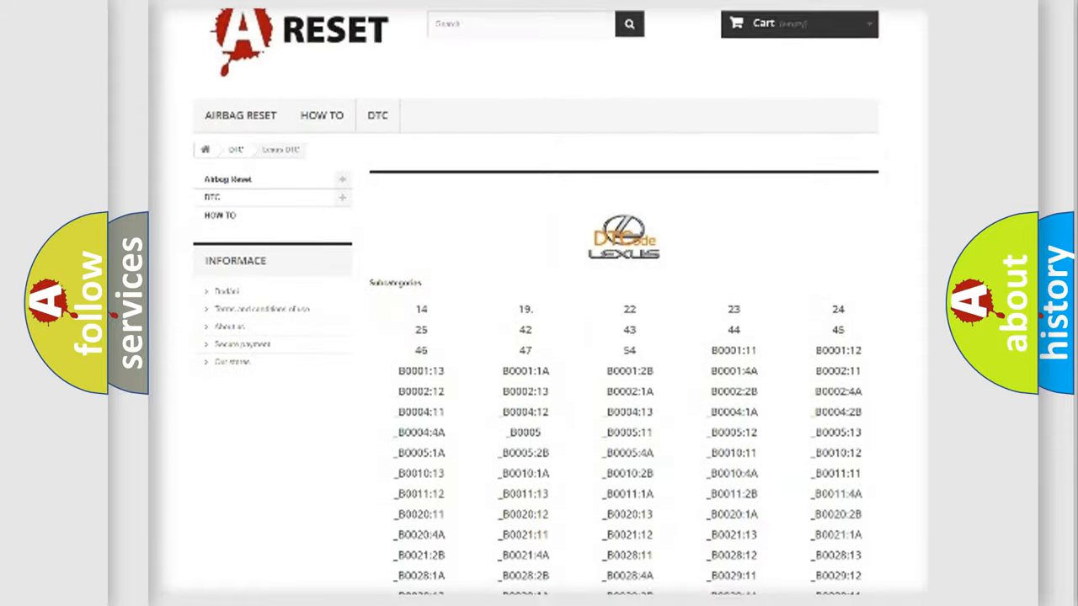
scroll("down", 3)
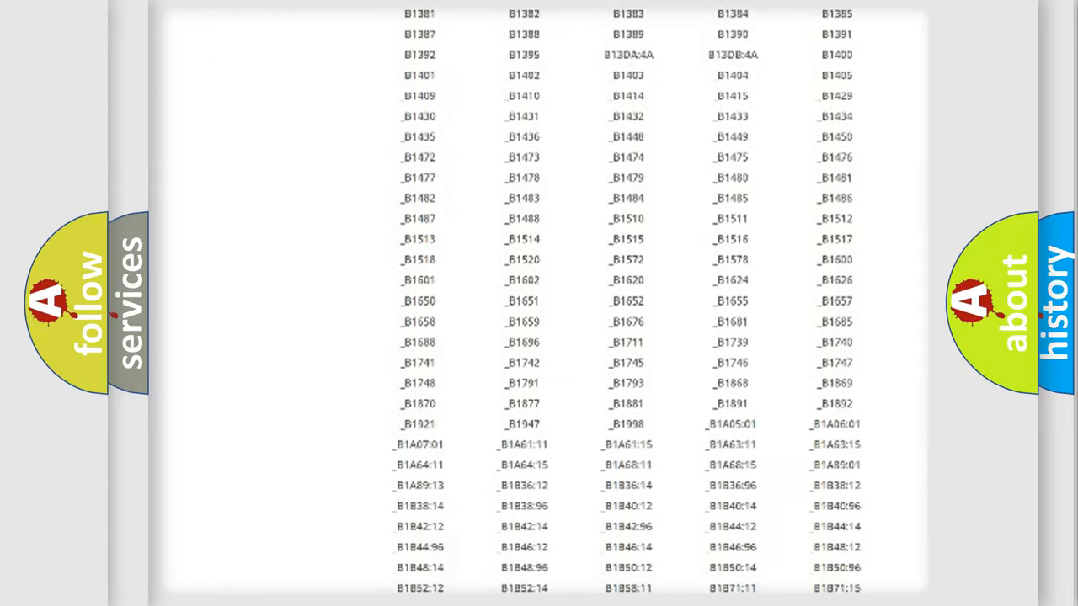
scroll("up", 3)
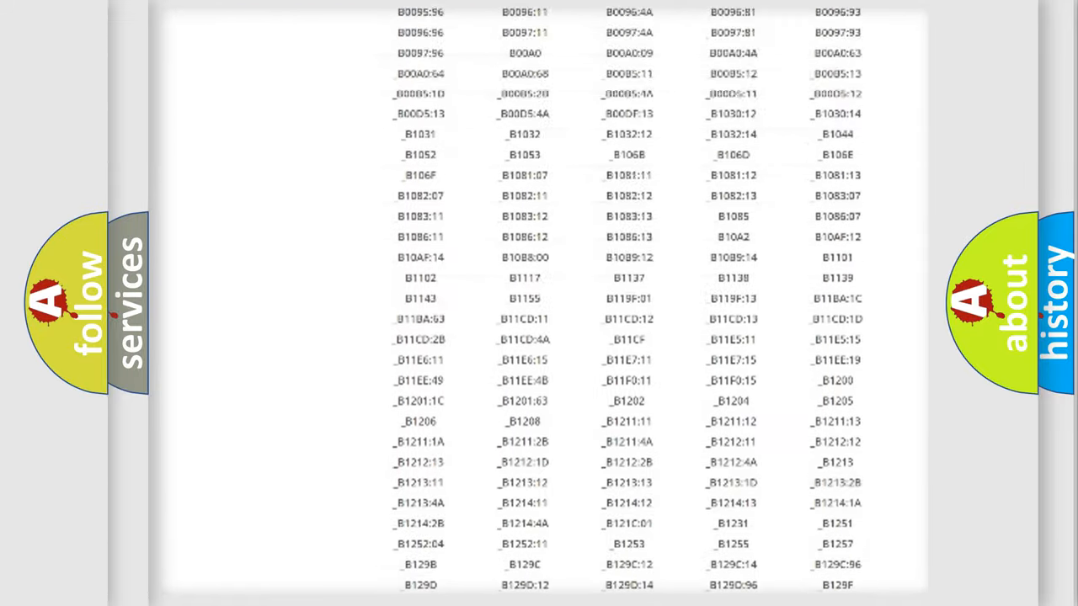
scroll("up", 3)
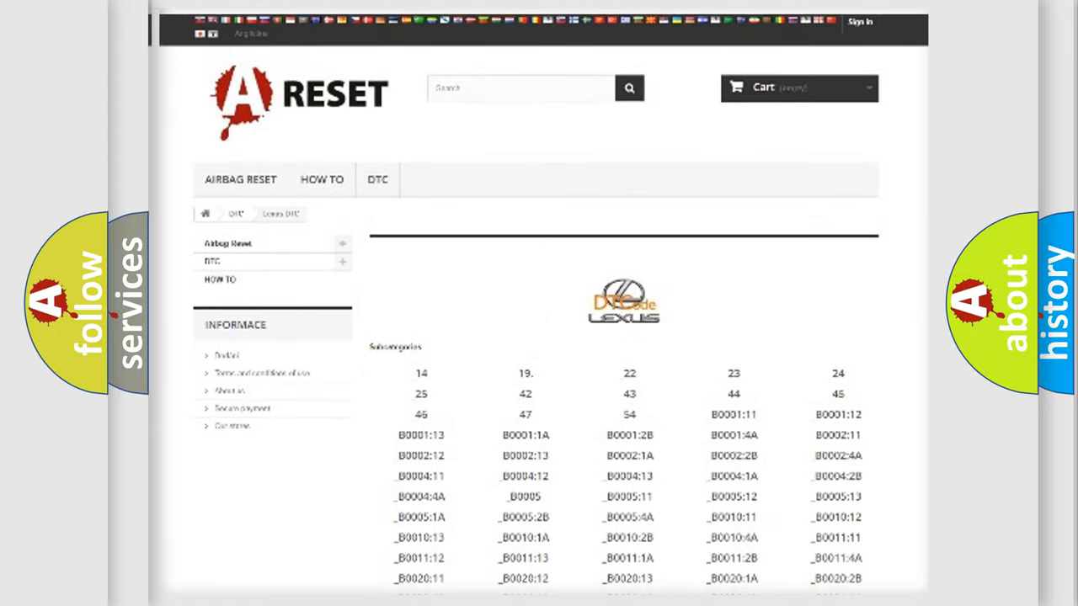